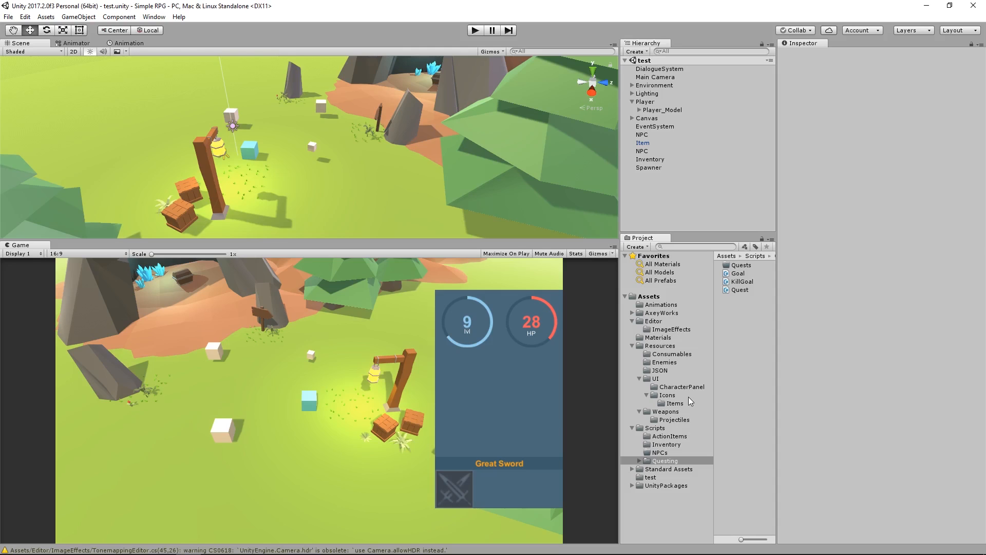
mouse_move(805, 318)
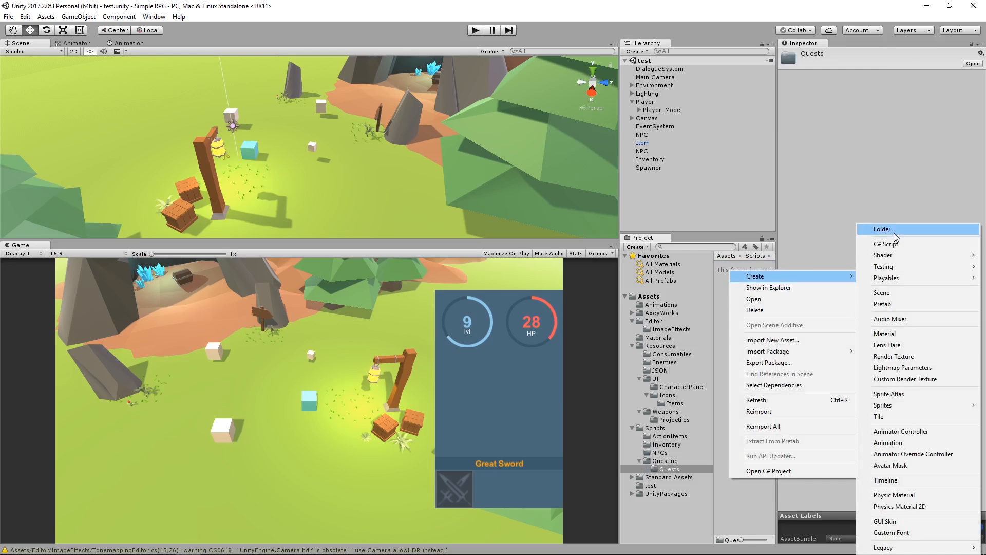
Create a new C# script named UltimateSlayer in the Quests folder
left_click(887, 243)
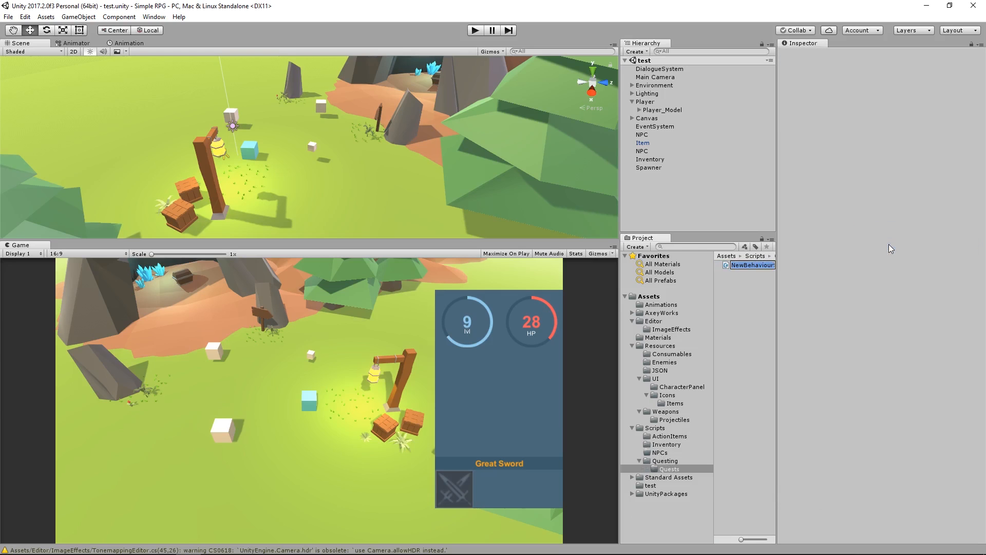
type("UltimateSlayer")
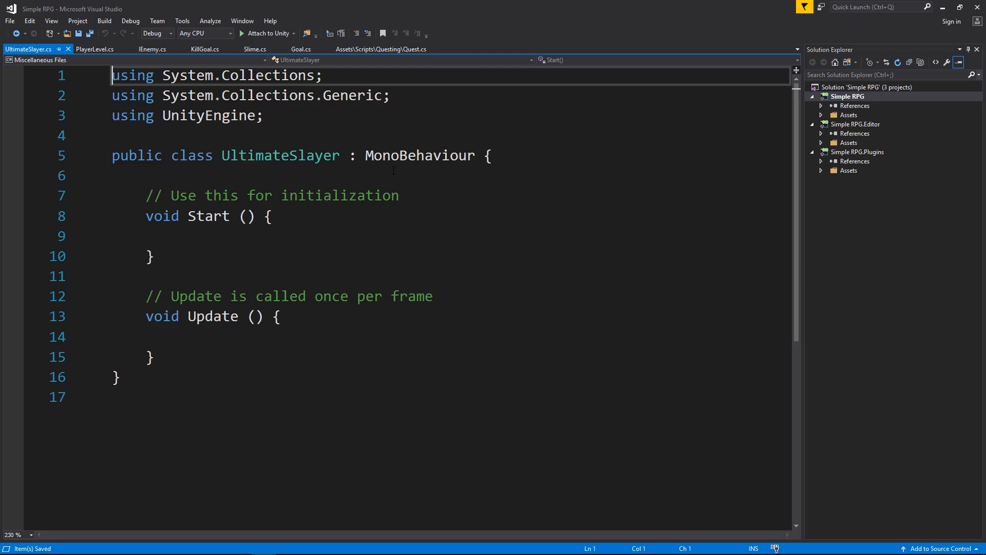
Make UltimateSlayer inherit from Quest and delete the Update method with its comments
type("Quest")
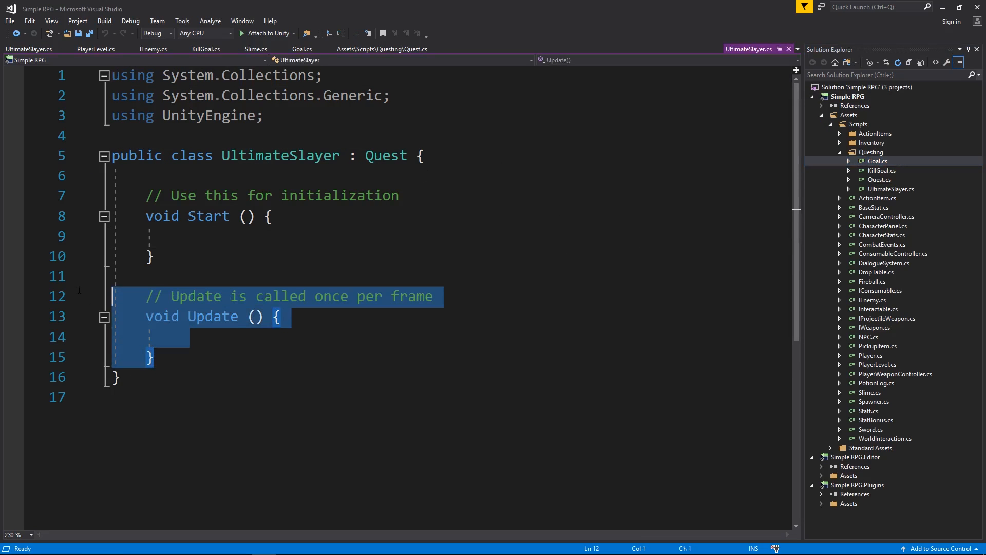
key("Delete")
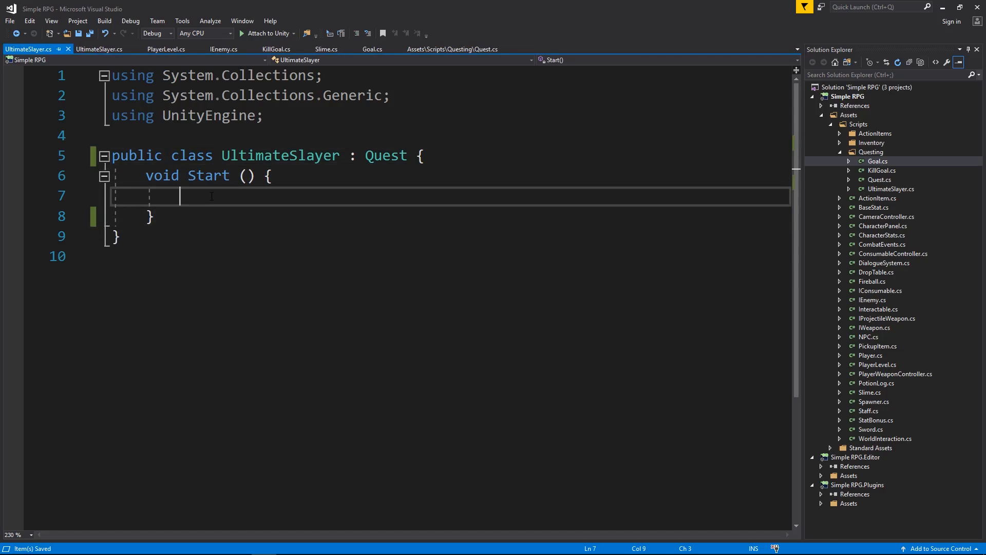
Set QuestName to "Ultimate Slayer" in Start
type("Questname")
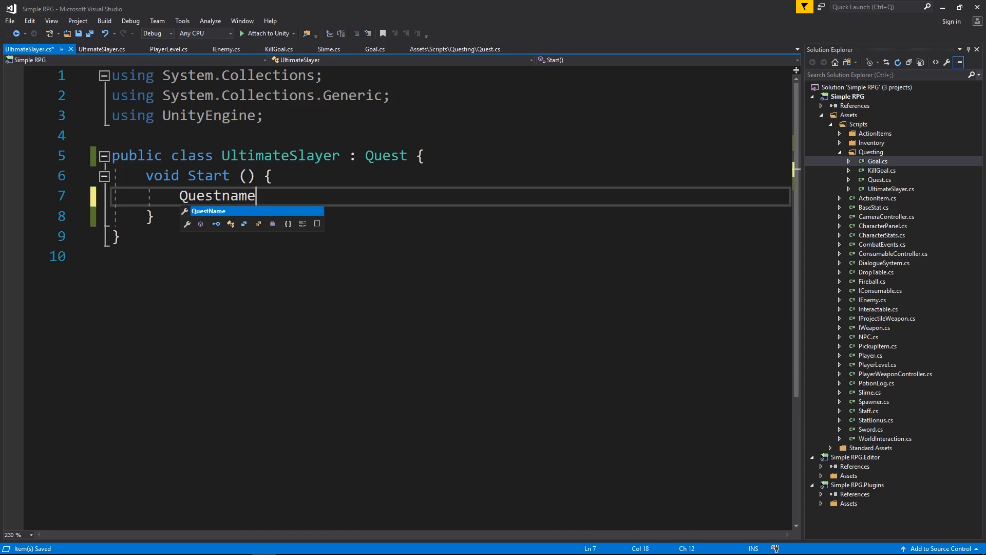
type("= \"\"")
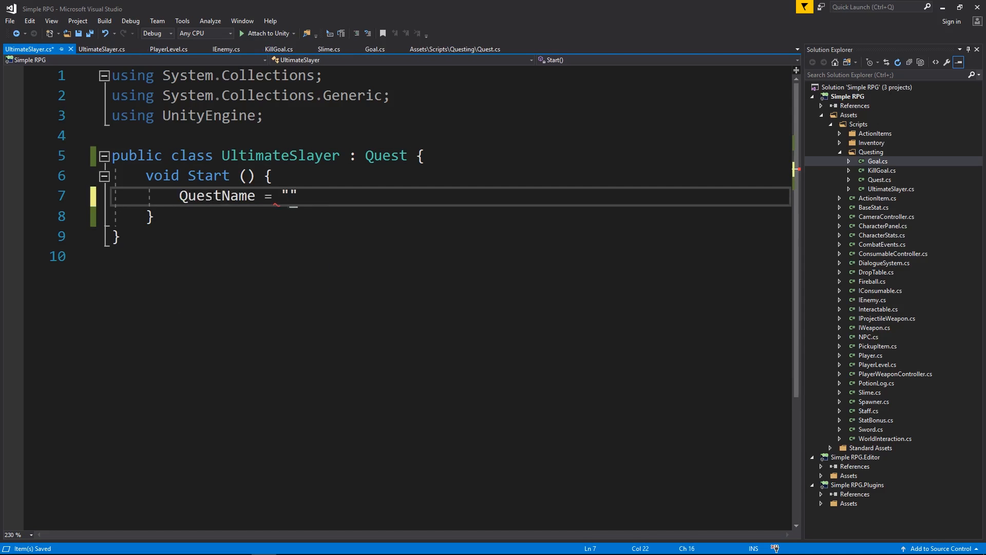
type("Ultimate")
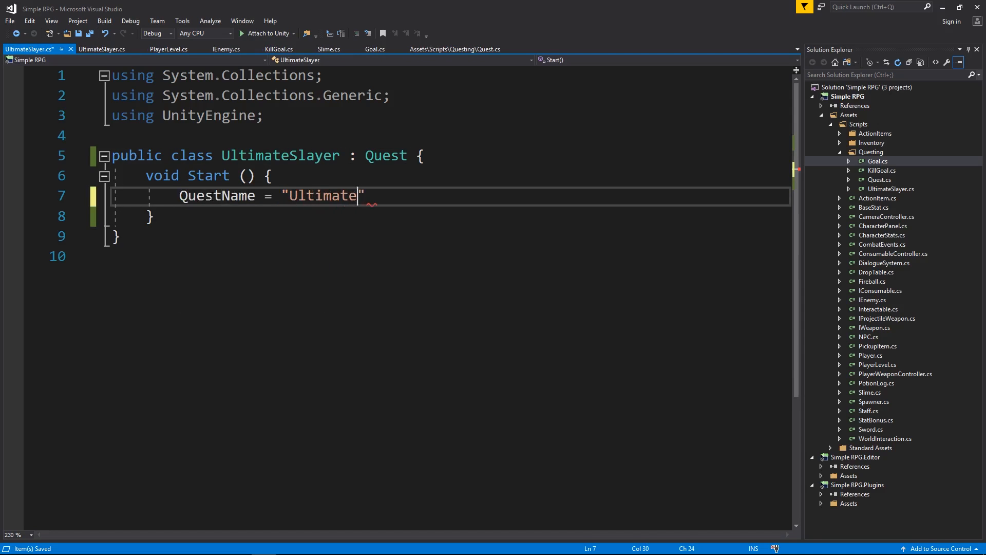
type("Slayer")
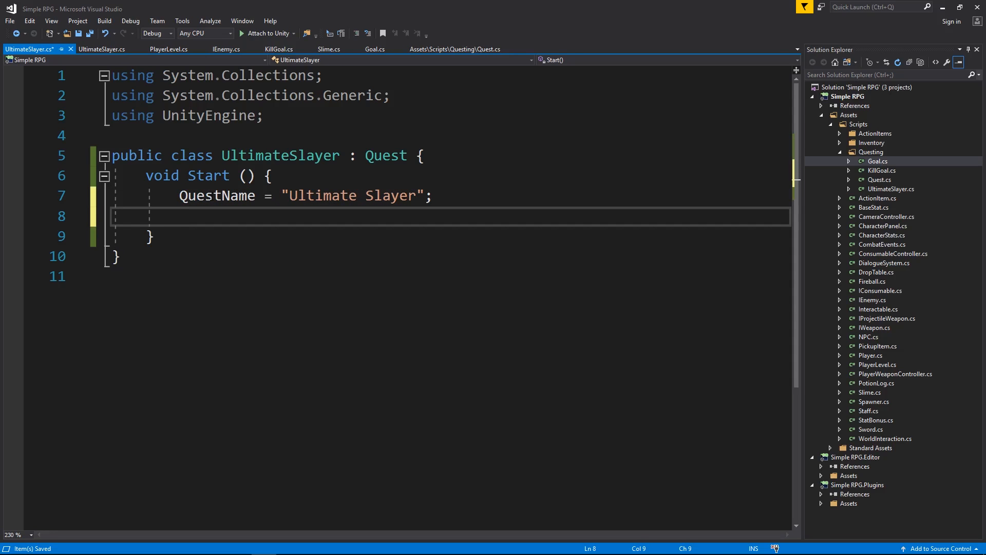
Set Description to "Kill a bunch of stuff." and move to a new line
type("Description = \"")
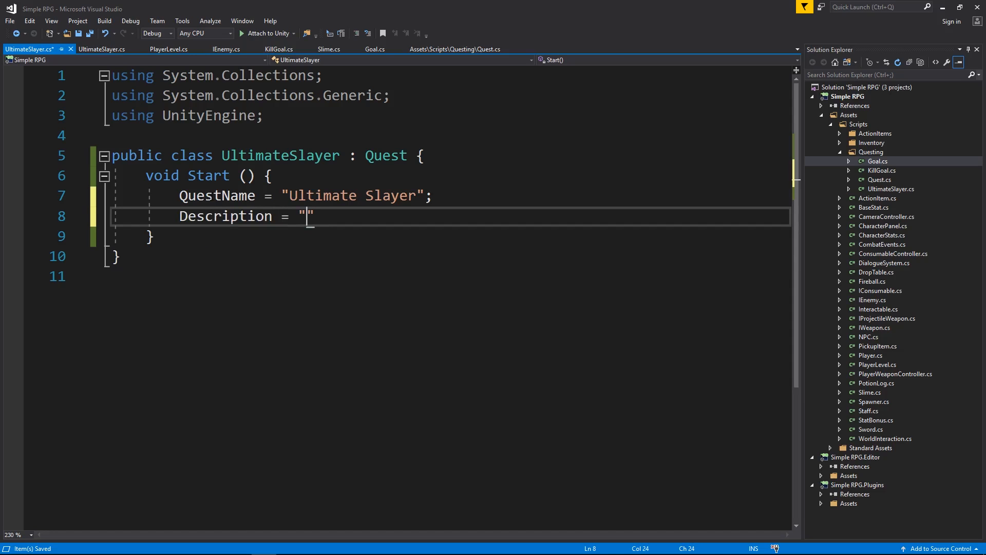
type("Kill a bunch of stuff.")
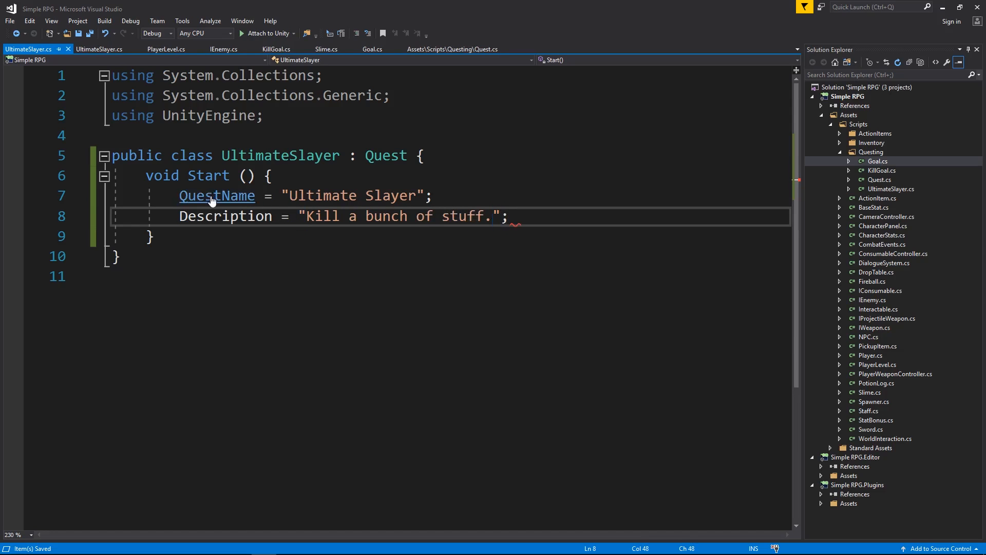
key("Enter")
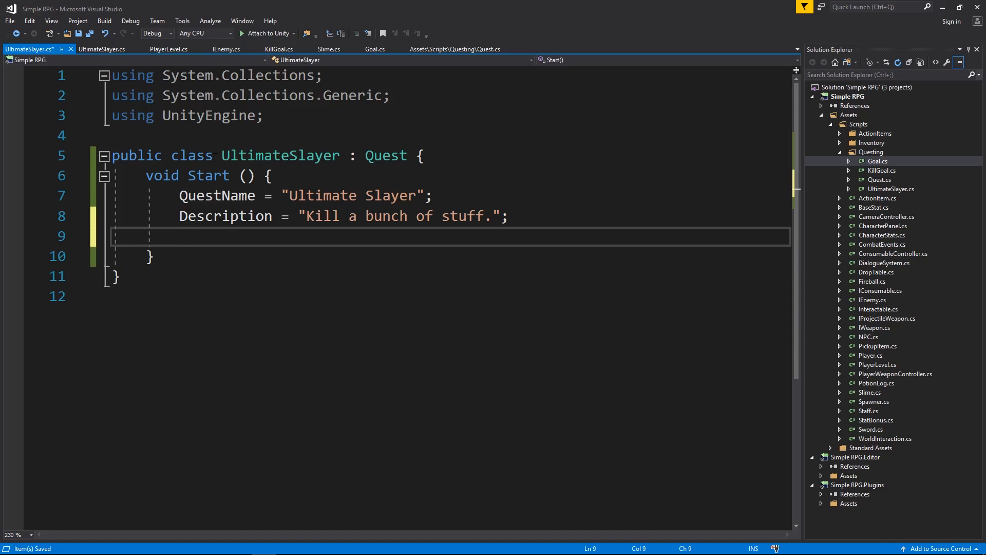
Set ItemReward to ItemDatabase.Instance.GetItem("potion_log")
type("ItemReward =")
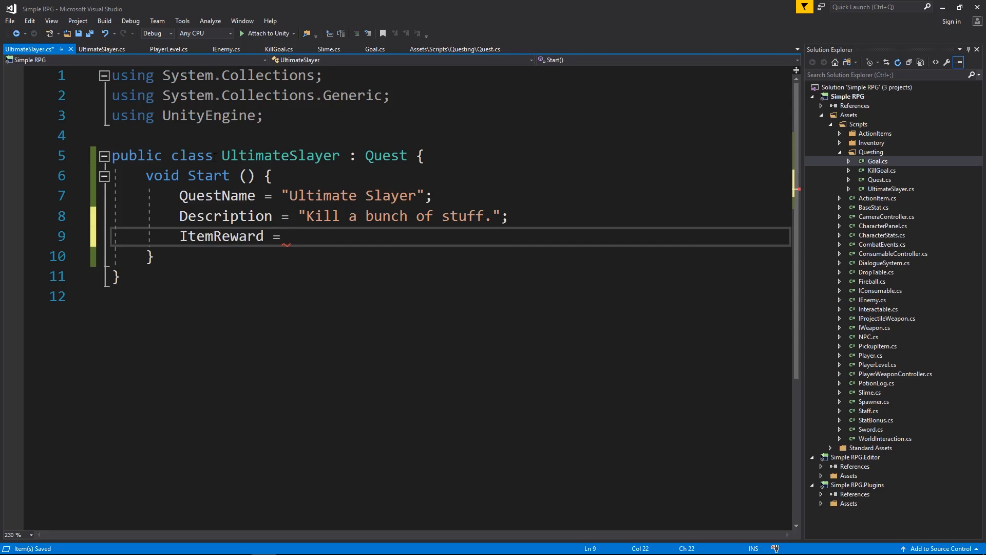
type("Itemdatabase.Instance.")
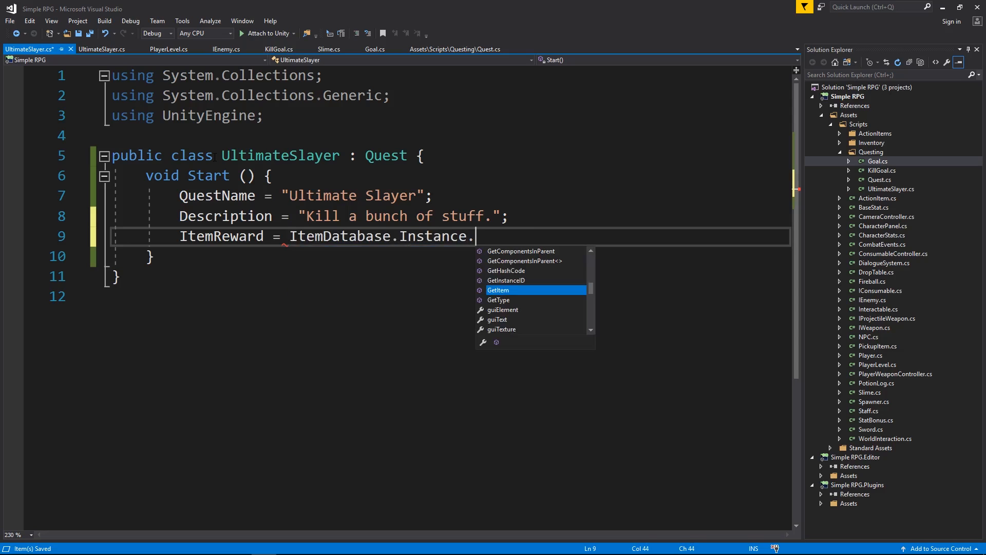
type("GetItem")
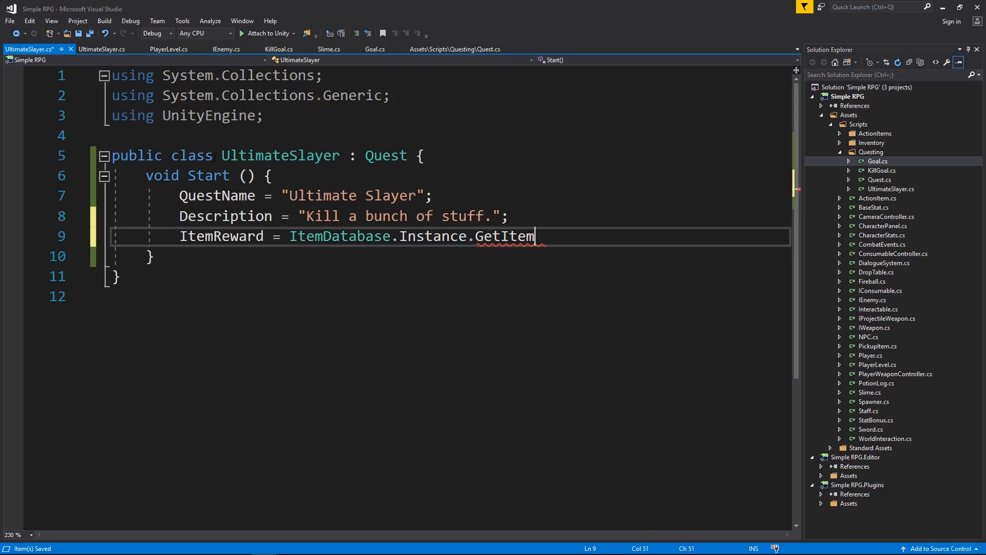
type("()")
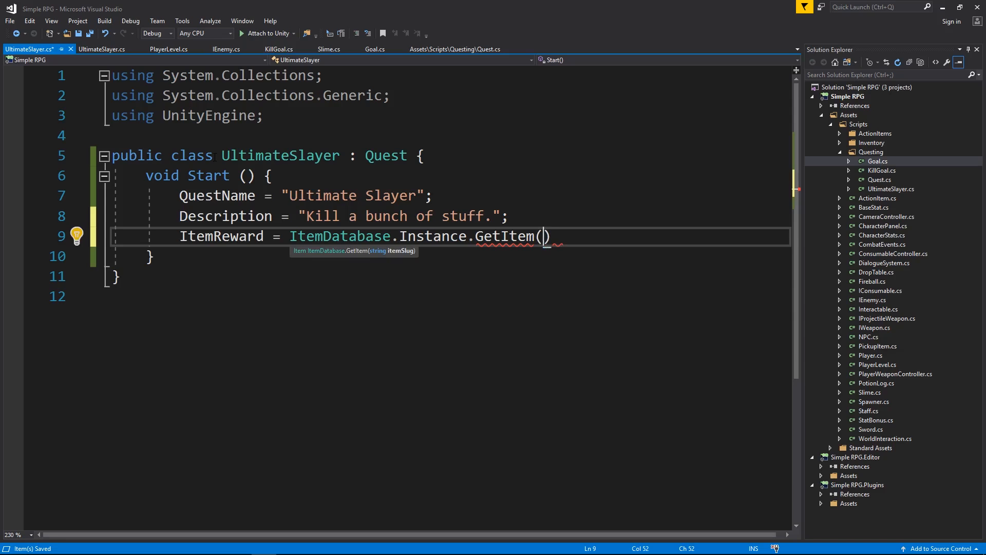
type("\";")
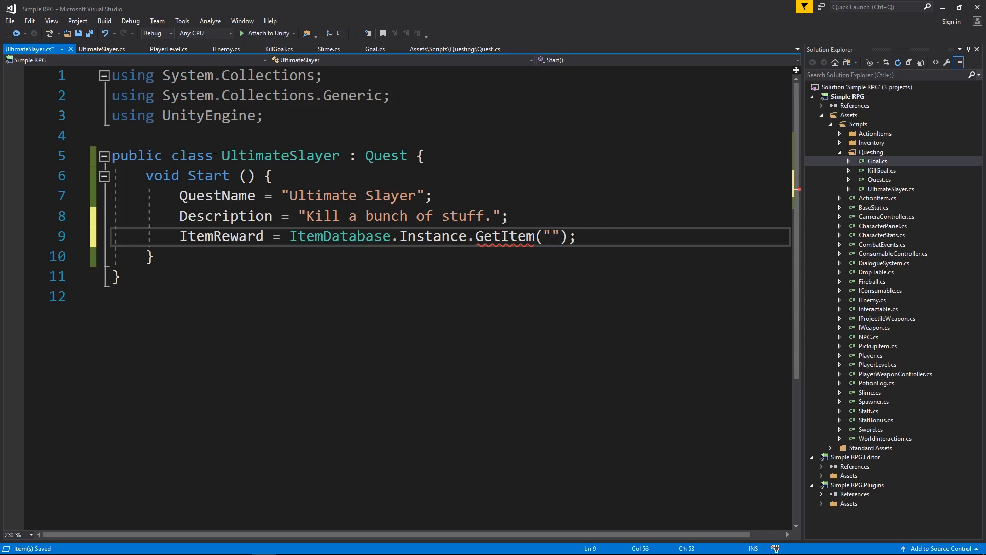
type("log")
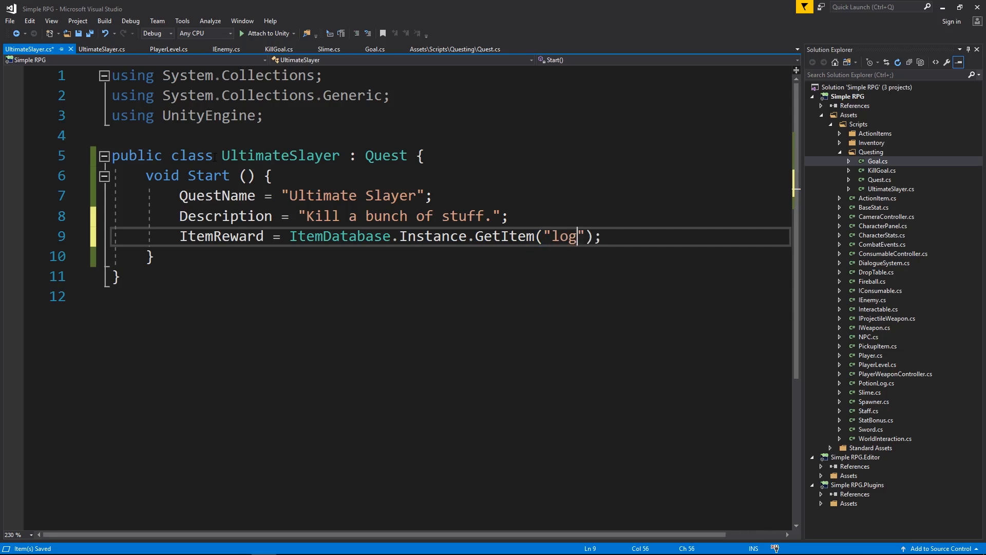
type("potion_")
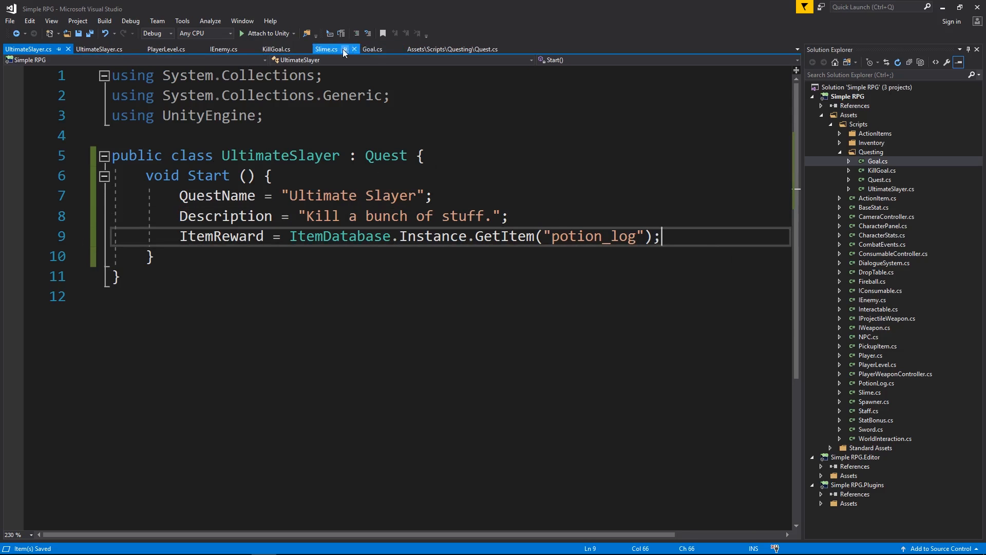
Close the duplicate UltimateSlayer.cs copy
left_click(452, 49)
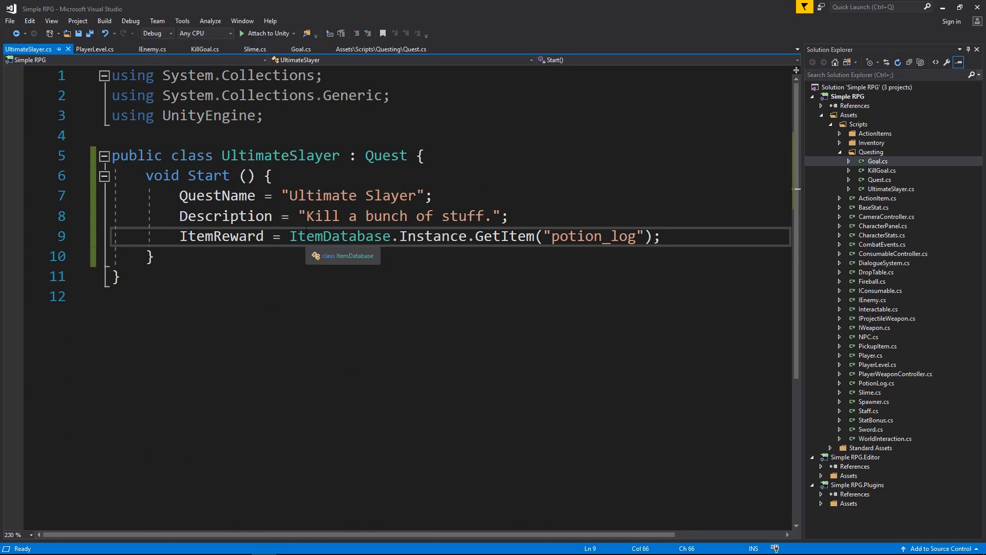
Begin a Goals.Add(new KillGoal()) line below the item reward
key("enter")
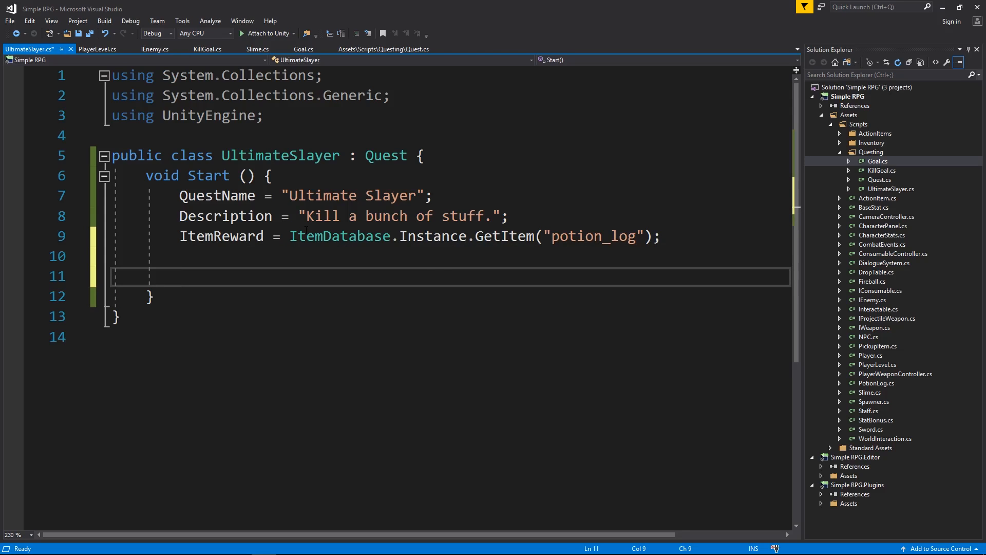
type("Goals")
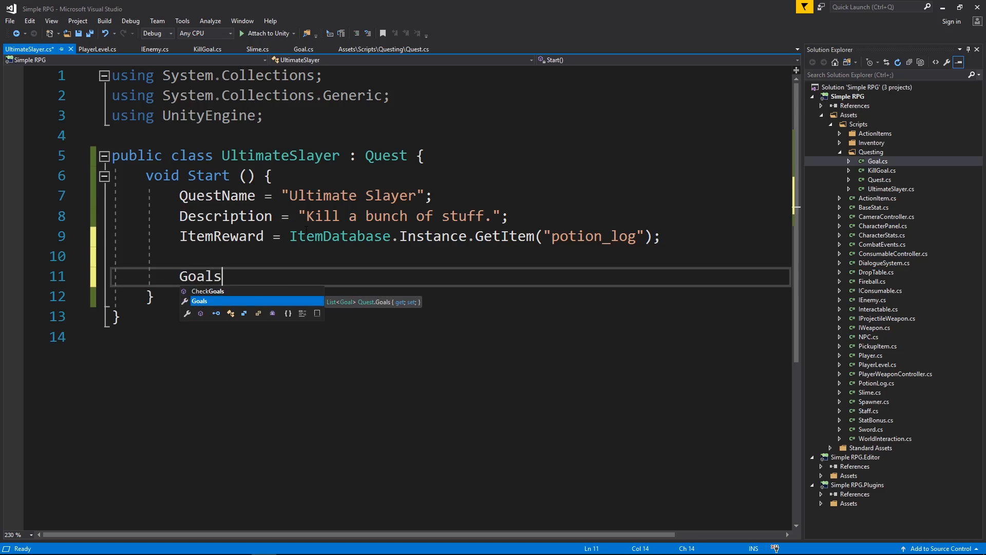
type(".")
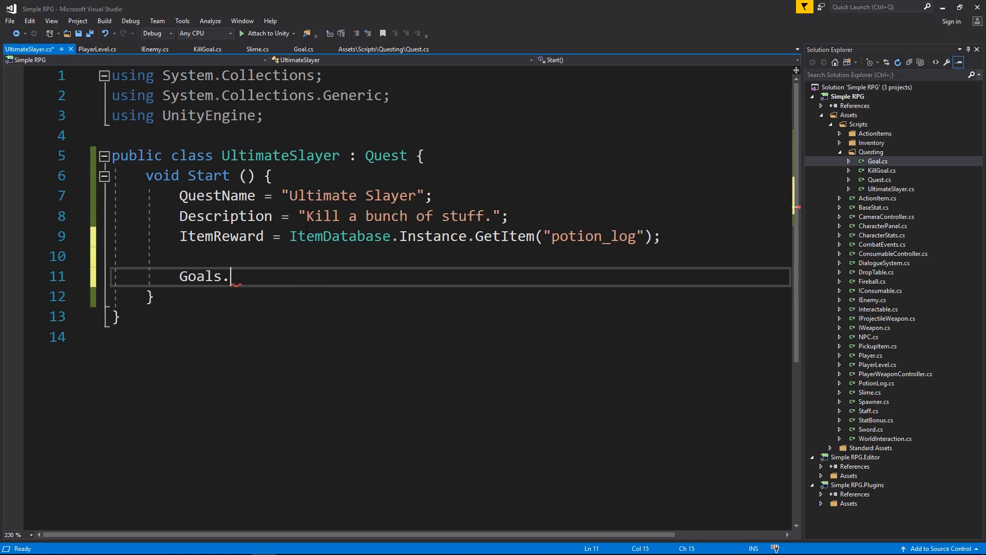
type("add")
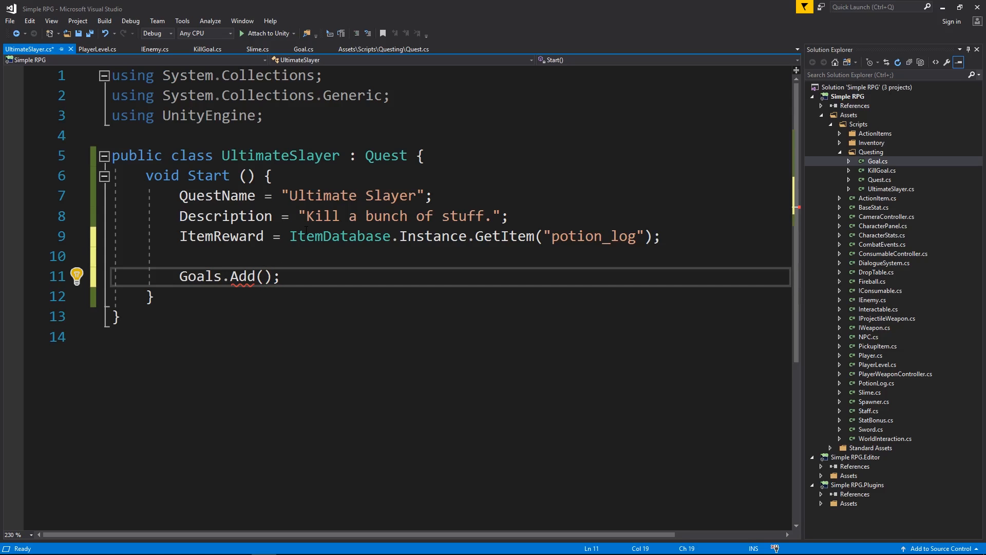
type("new Ki")
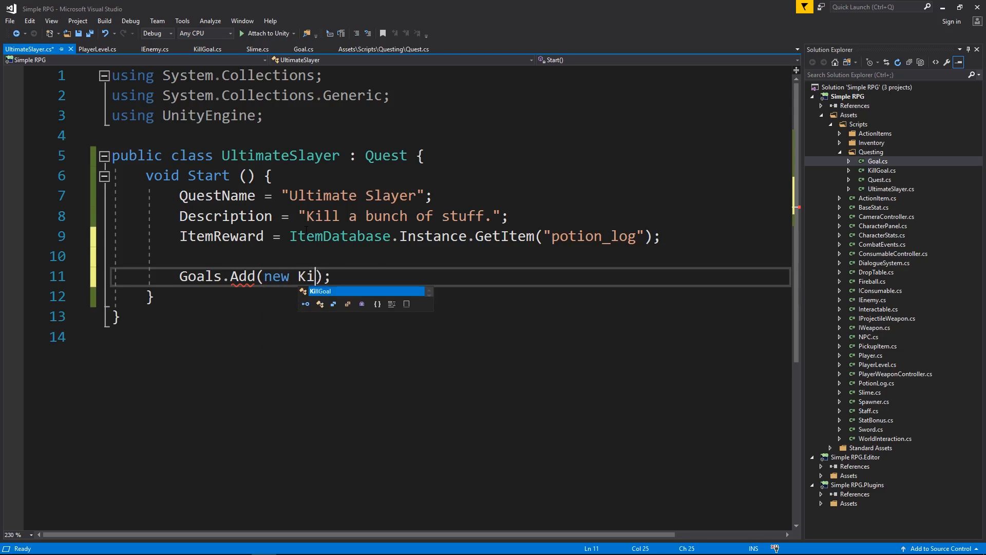
key("Tab")
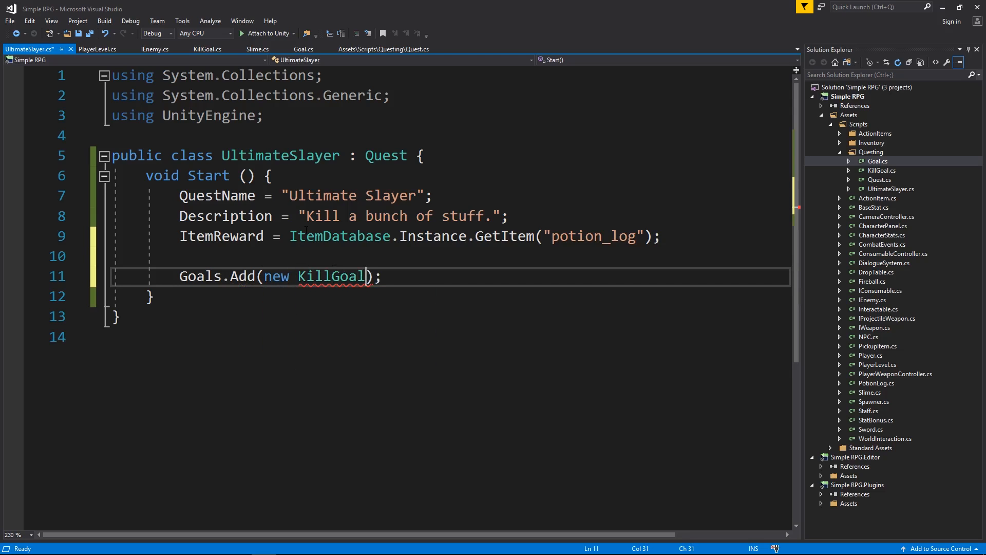
type("()")
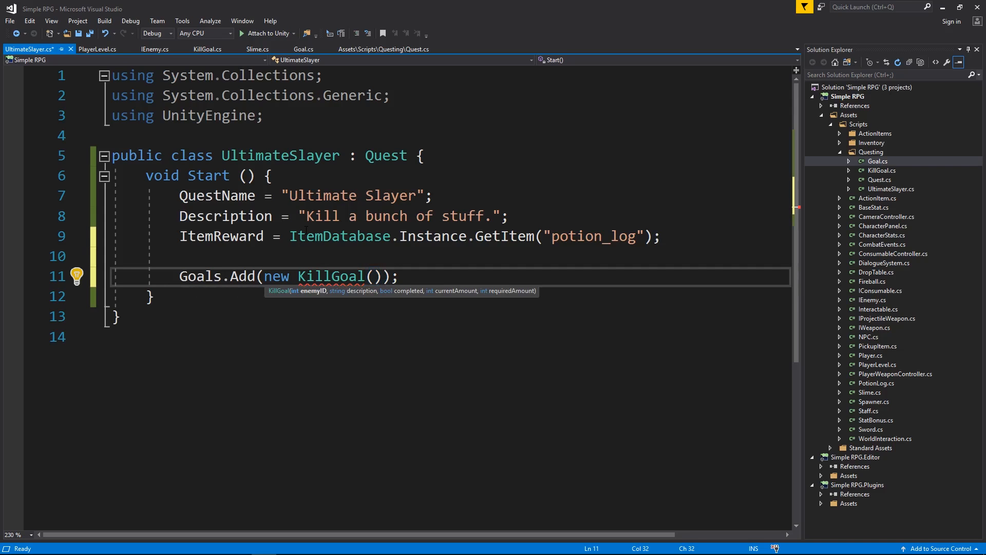
Fill the KillGoal arguments: ID 0, "Kill 5 Slimes", false, 0, 5
type("0")
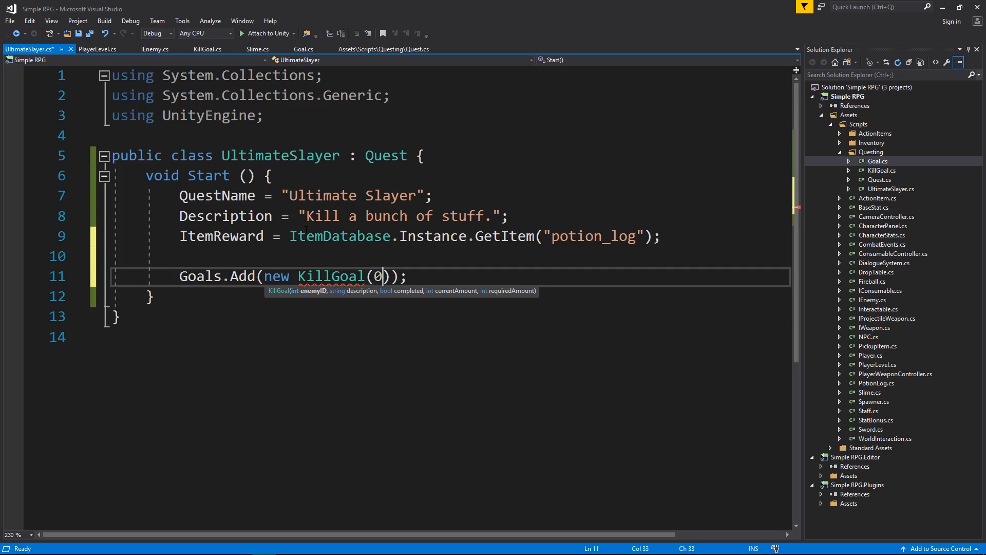
type(", \"\"")
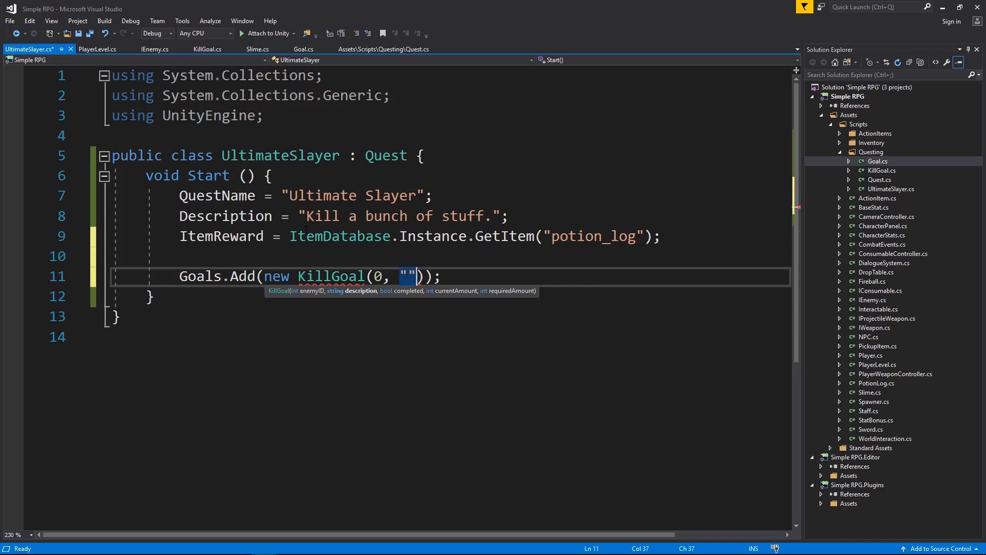
type("Kill 5 SL")
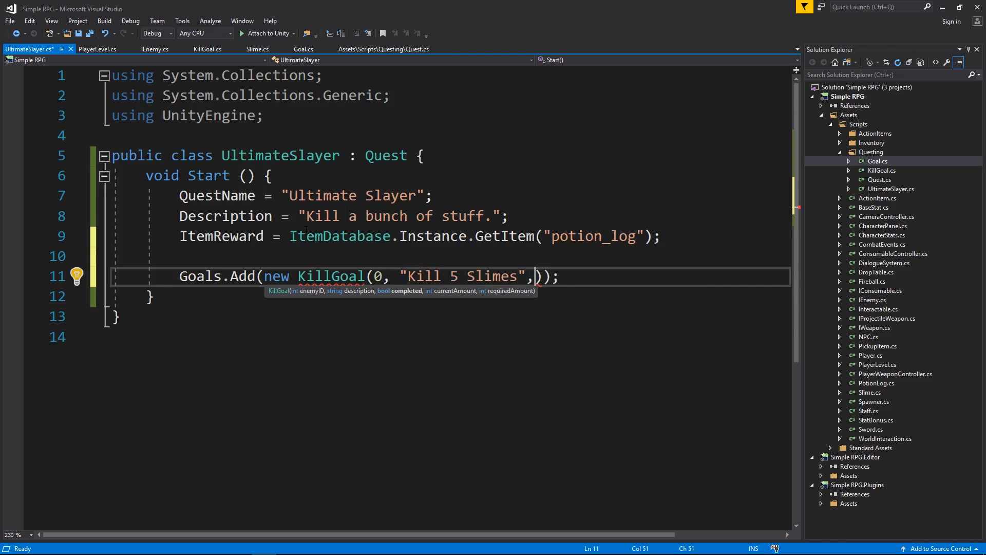
type("false, 0,")
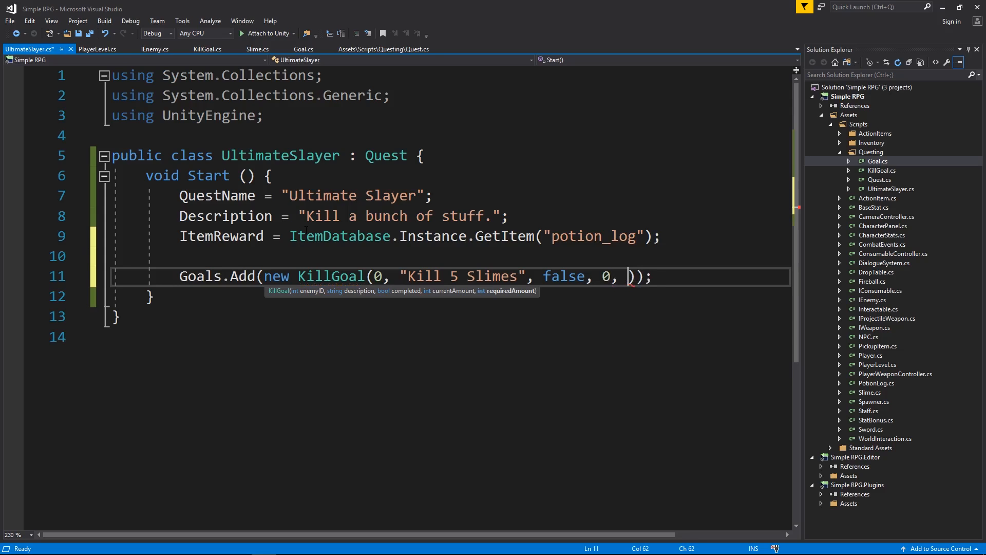
type("5")
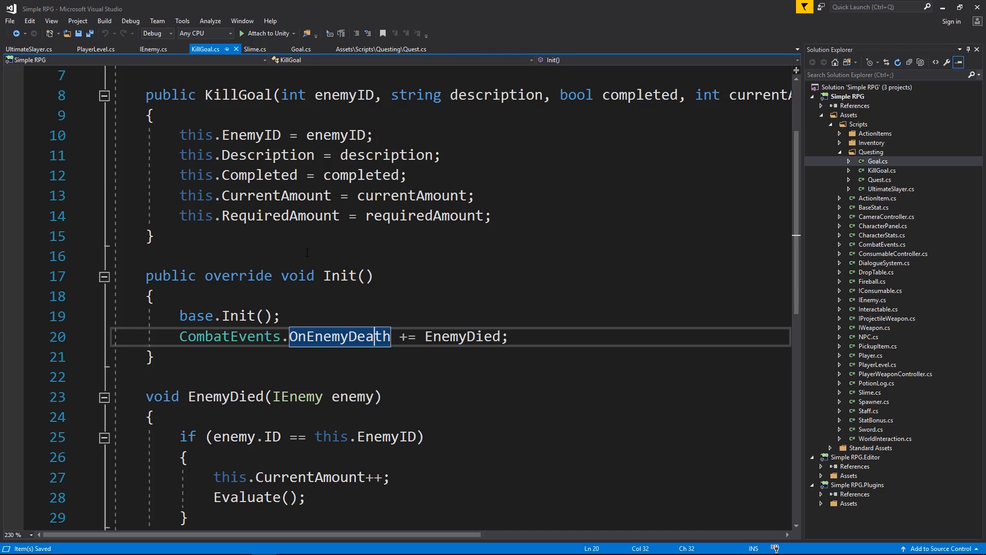
left_click(378, 49)
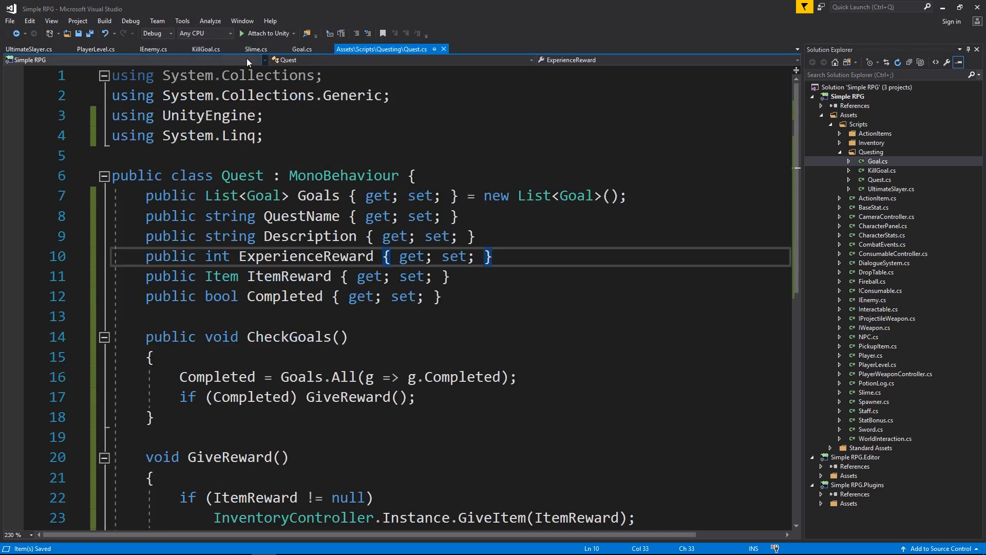
left_click(28, 50)
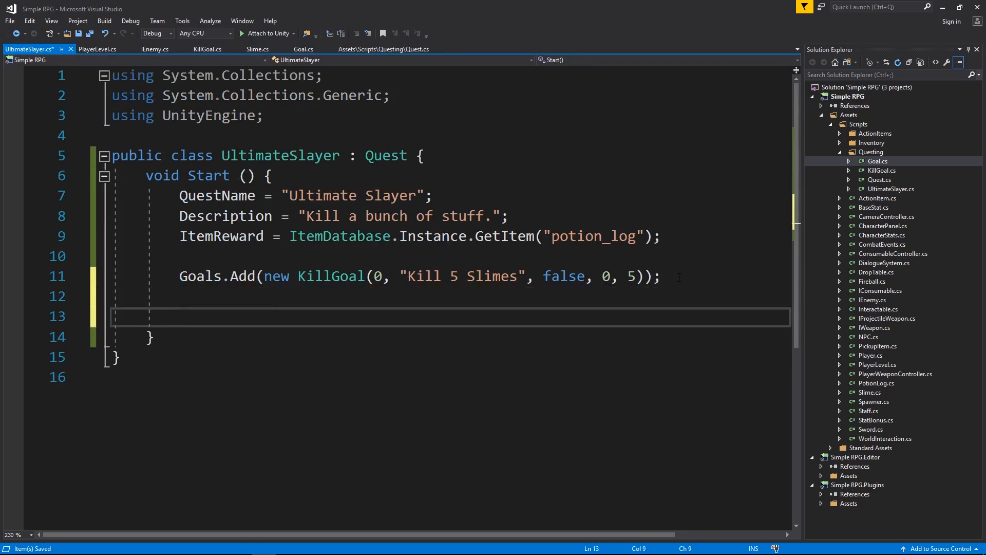
Add Goals.ForEach(g => g.Init()); so every goal initialises at start
type("Goals.foreac")
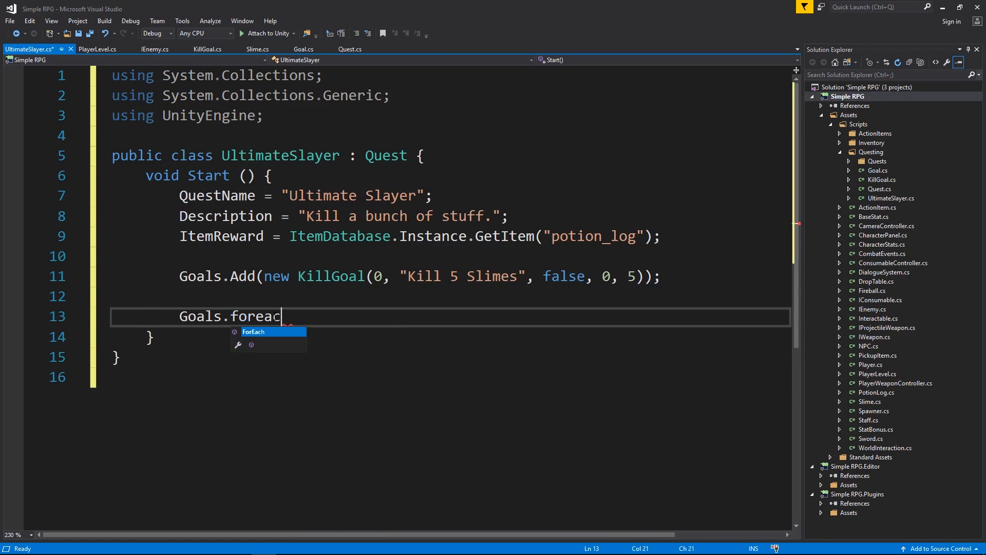
key("Tab")
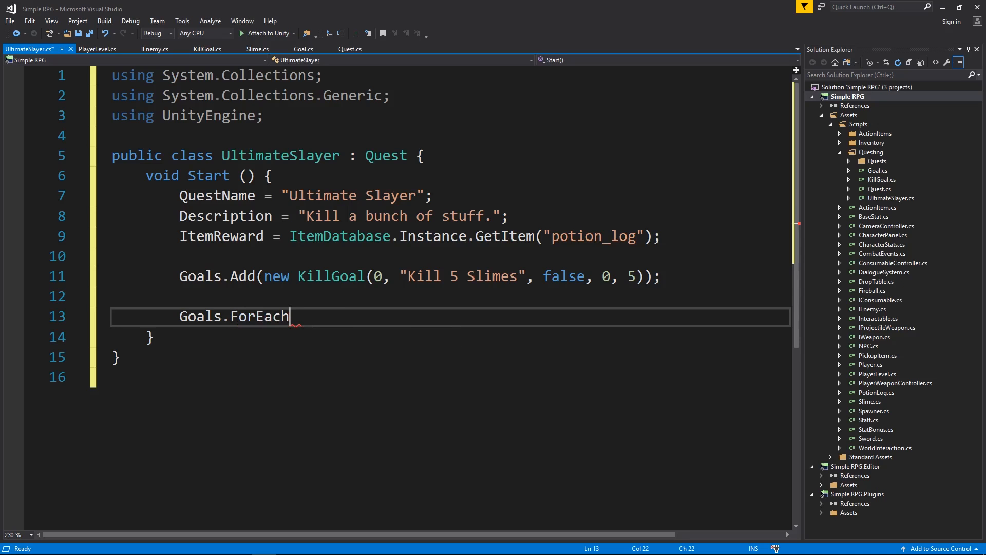
type("()")
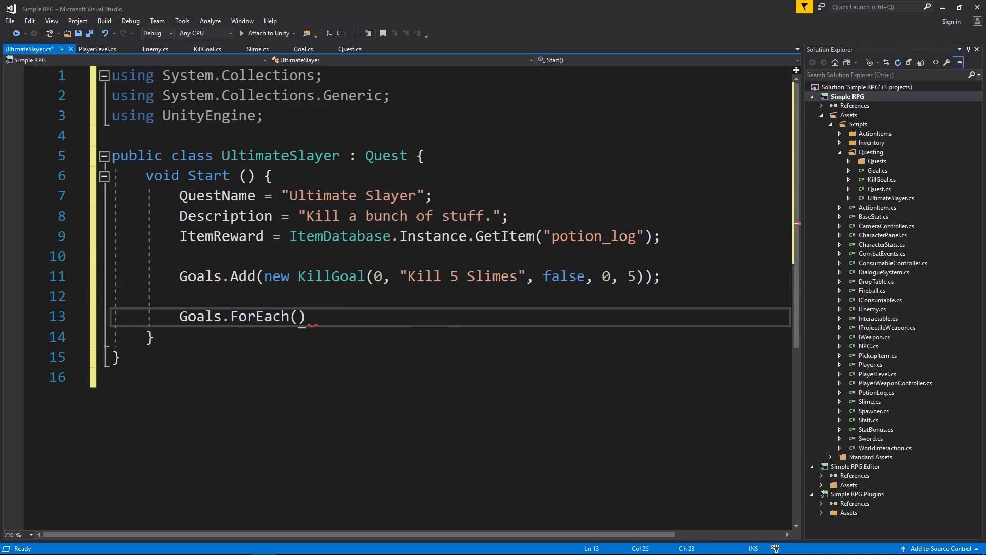
type(";")
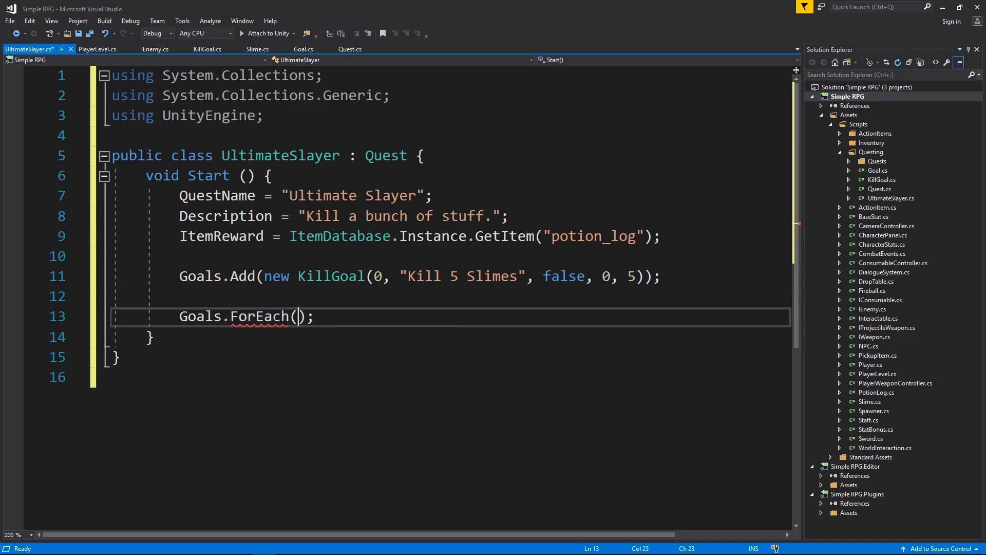
type("g =")
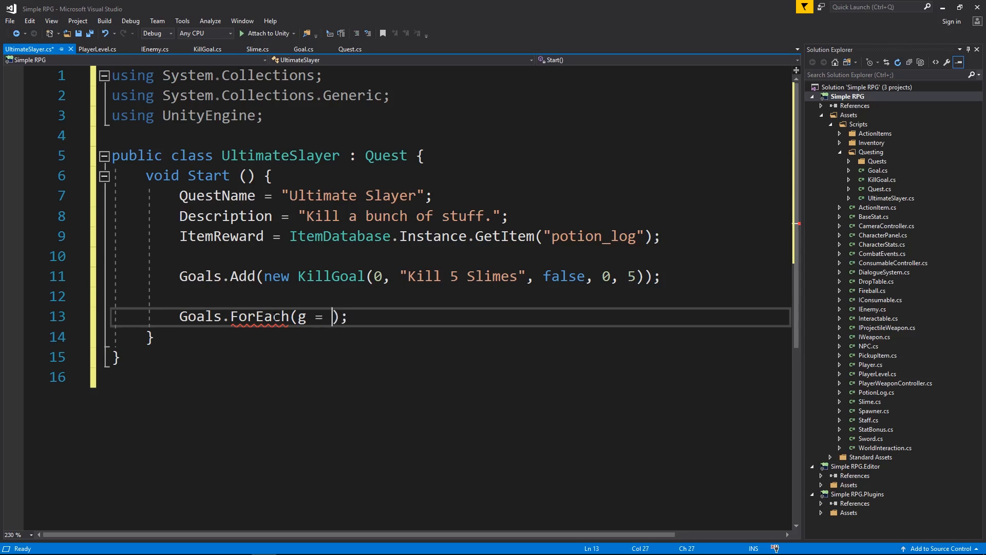
type("=>")
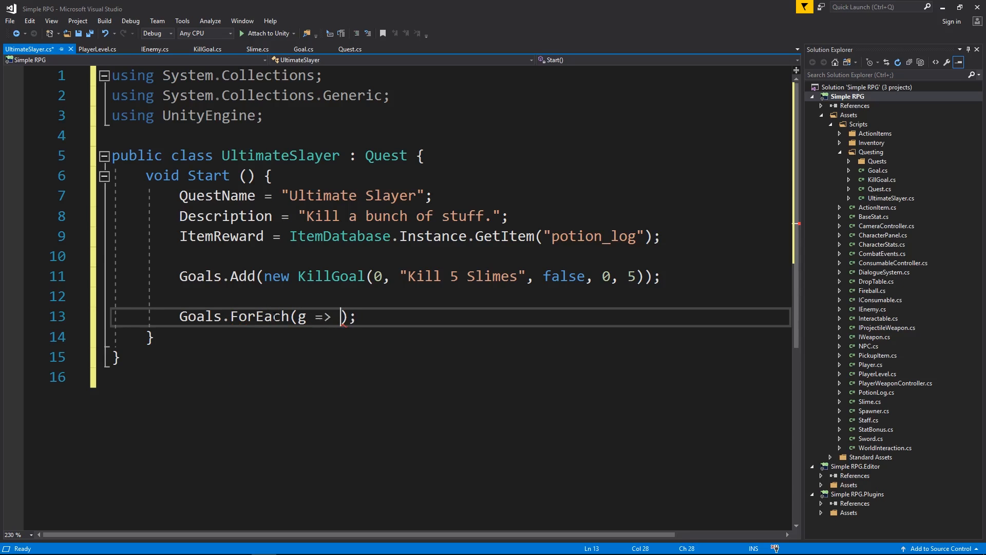
type("g.")
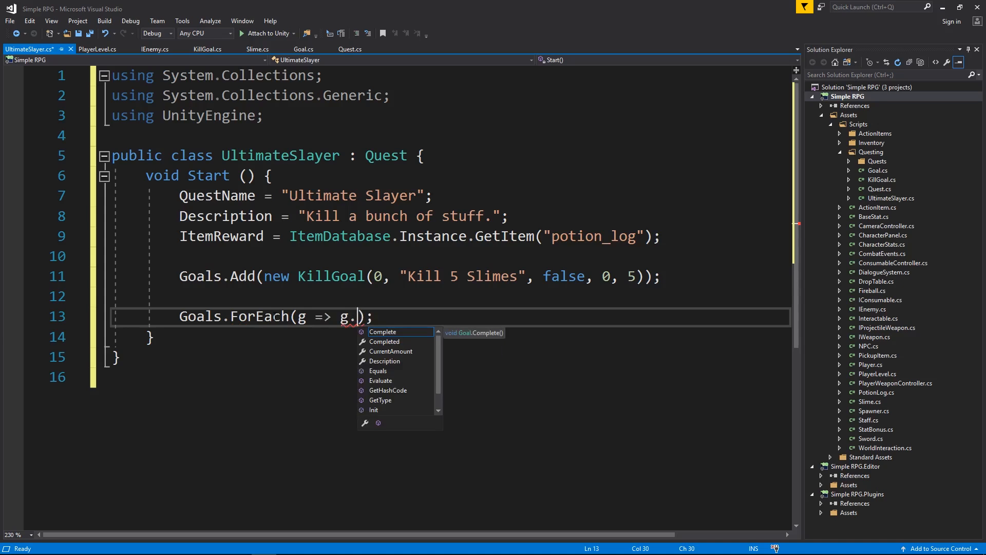
type("init")
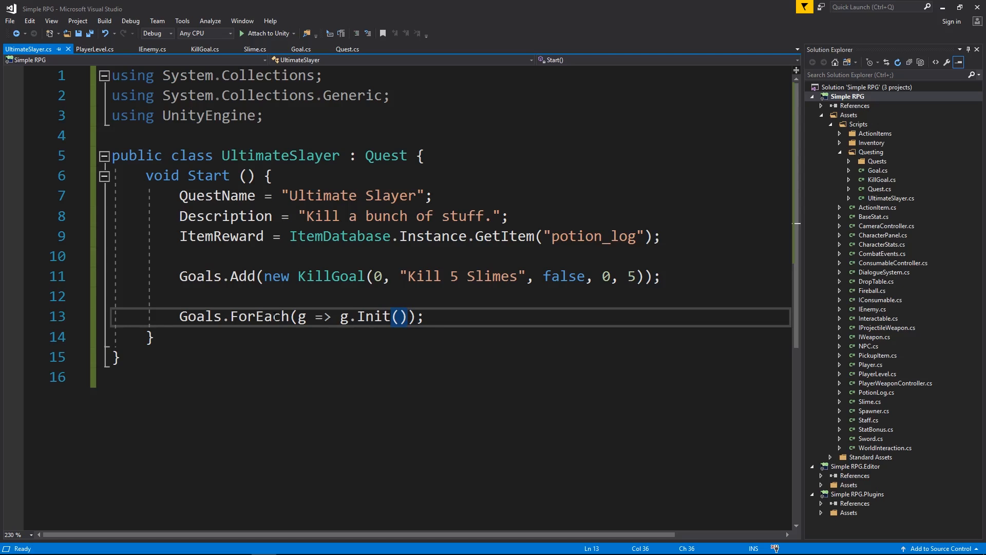
double_click(376, 316)
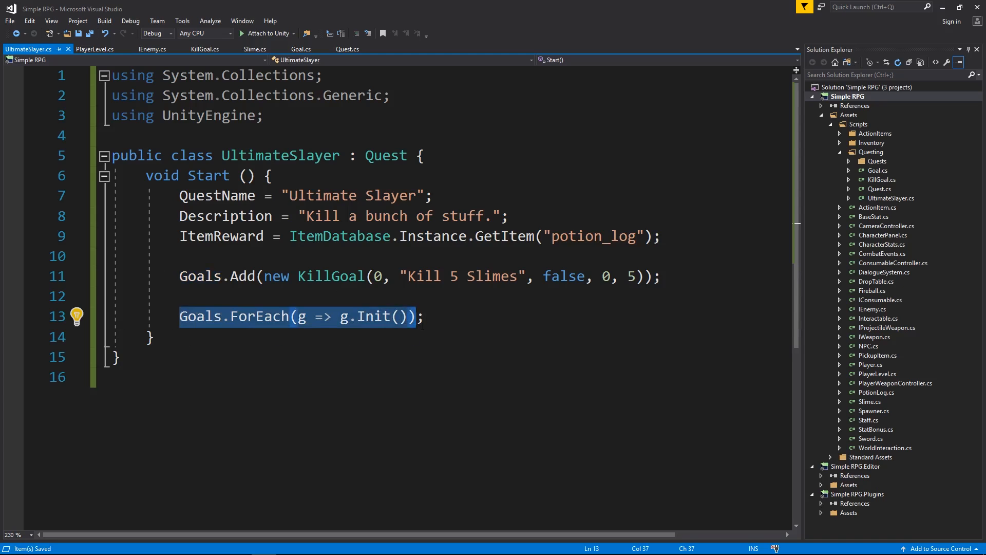
Add Goals.Add(new KillGoal(1, "Kill 2 Vampires", false, 0, 2));
type("G")
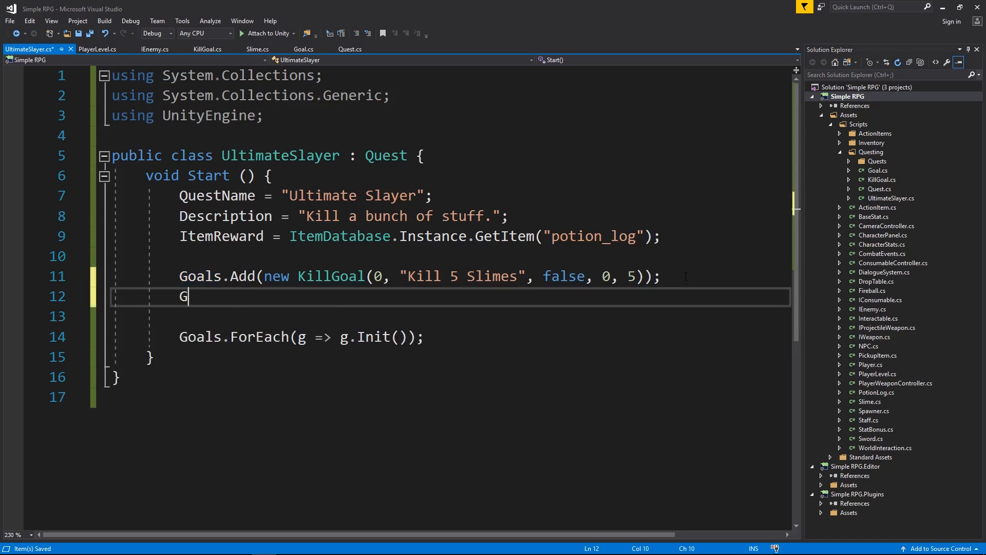
type("oals.Add")
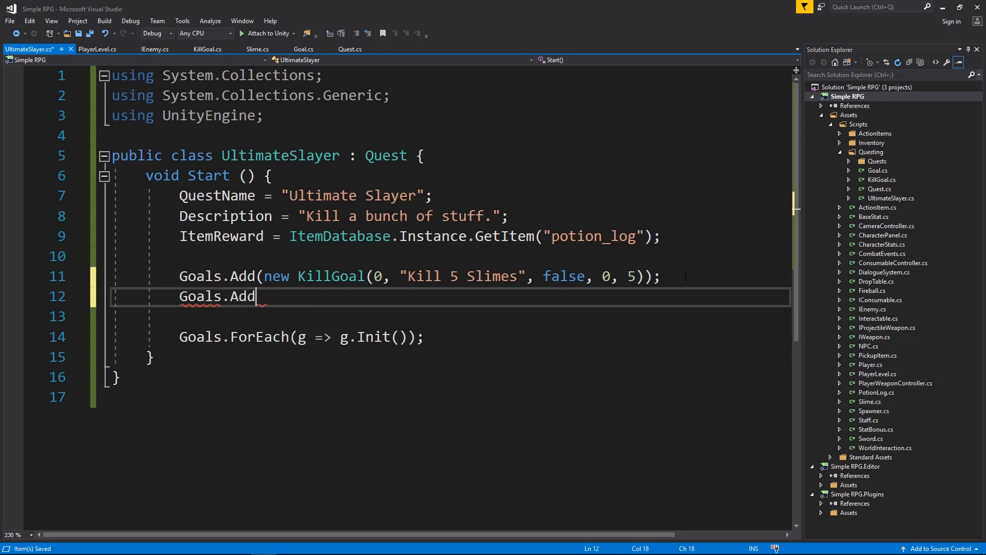
type("(new KillGoal());")
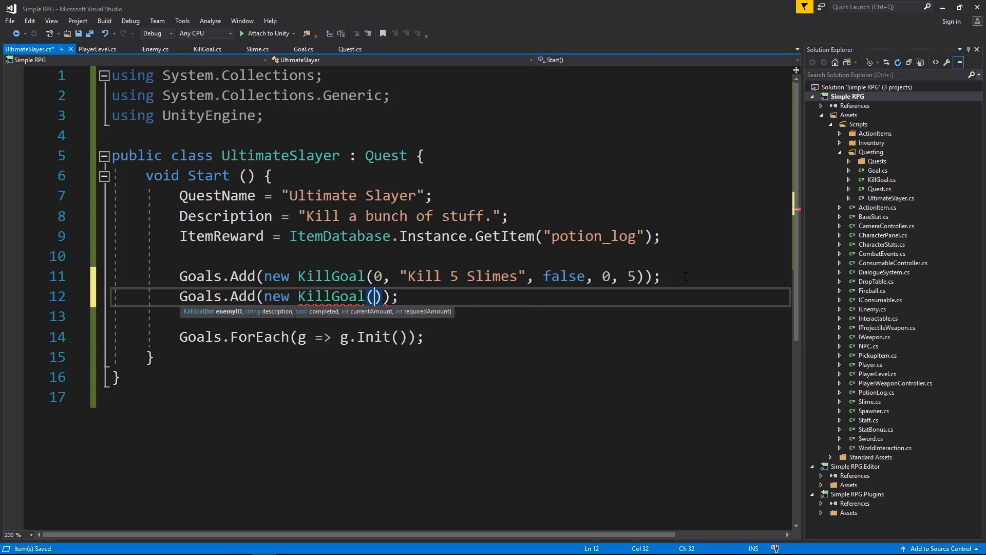
type("1")
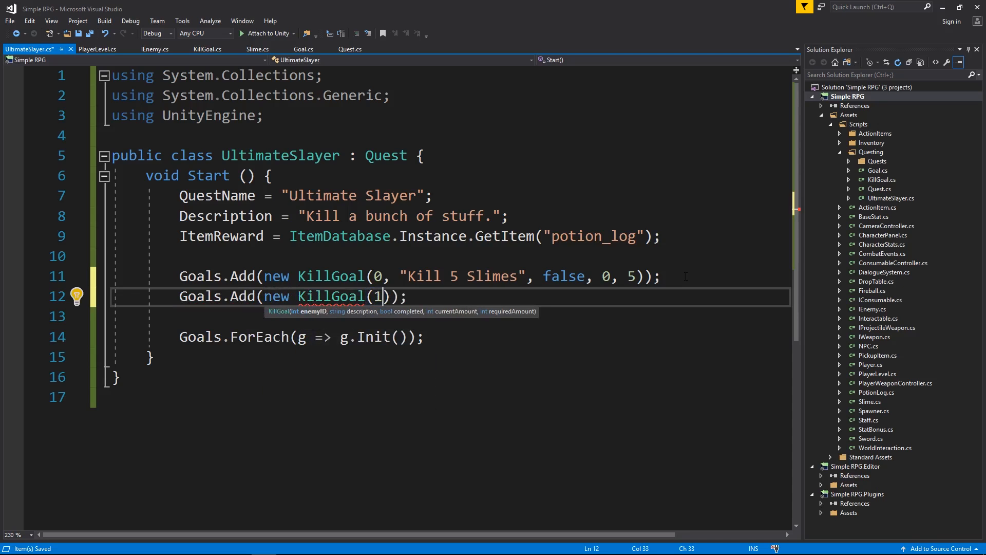
type(", \"\"")
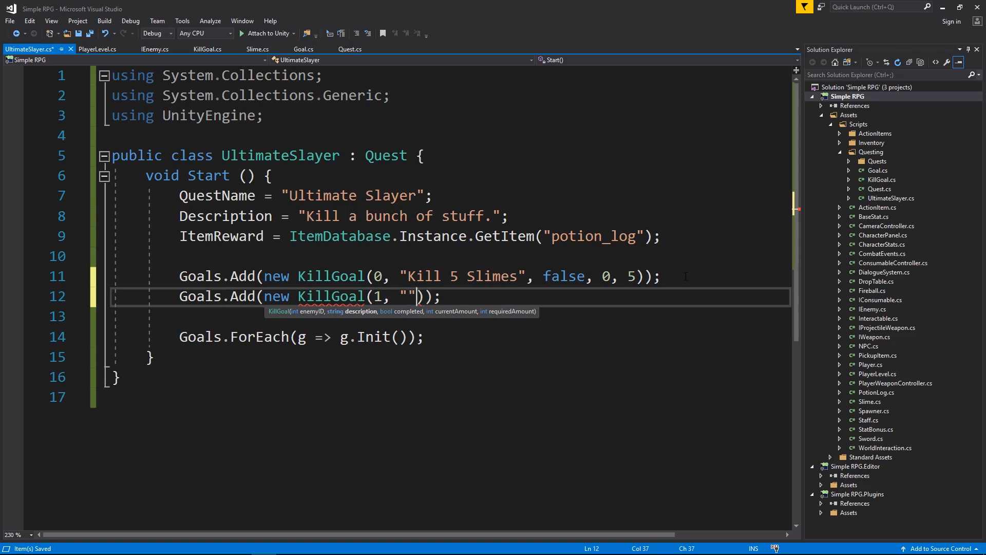
type("Kill 2 Va")
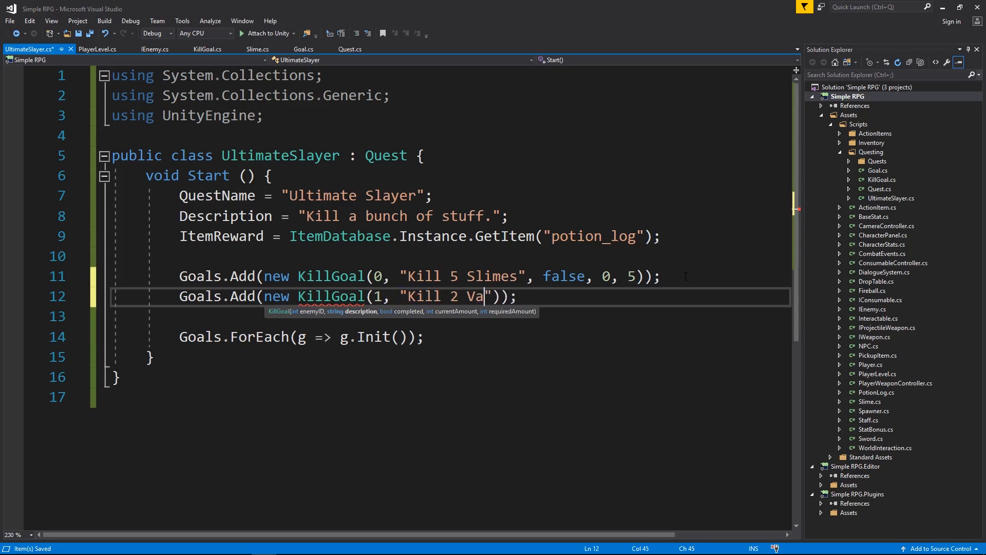
type("mpires")
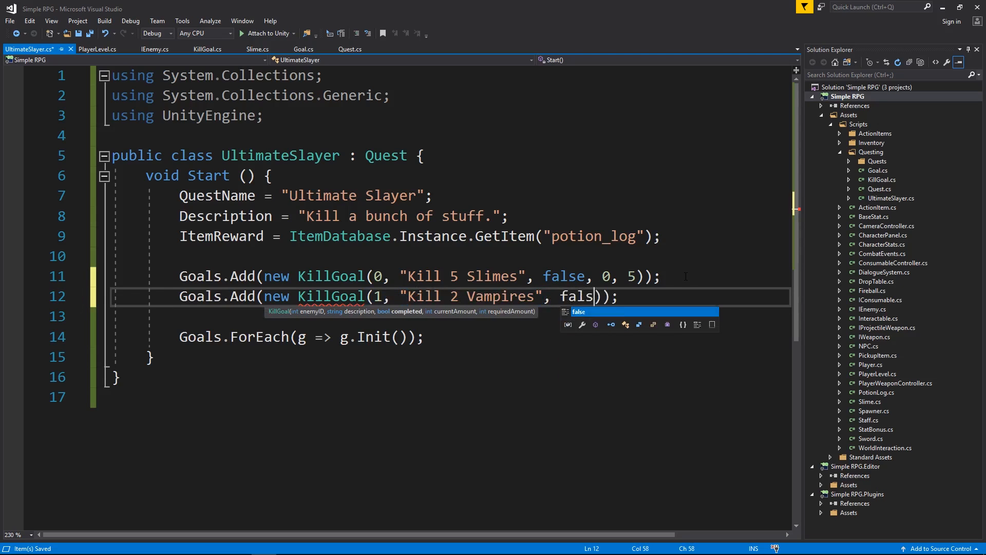
type("e, 0, 2")
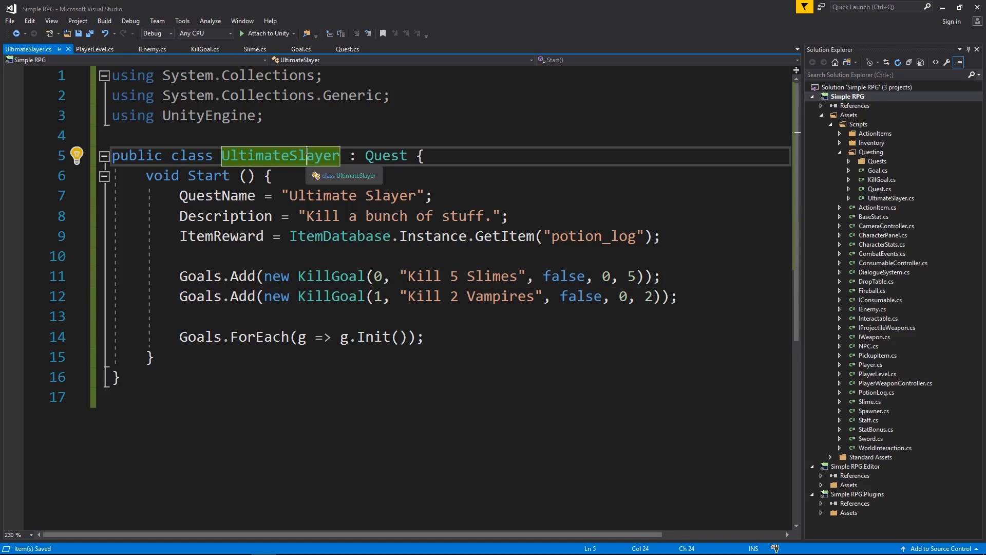
Set ExperienceReward = 100 after the item reward line
key("Enter")
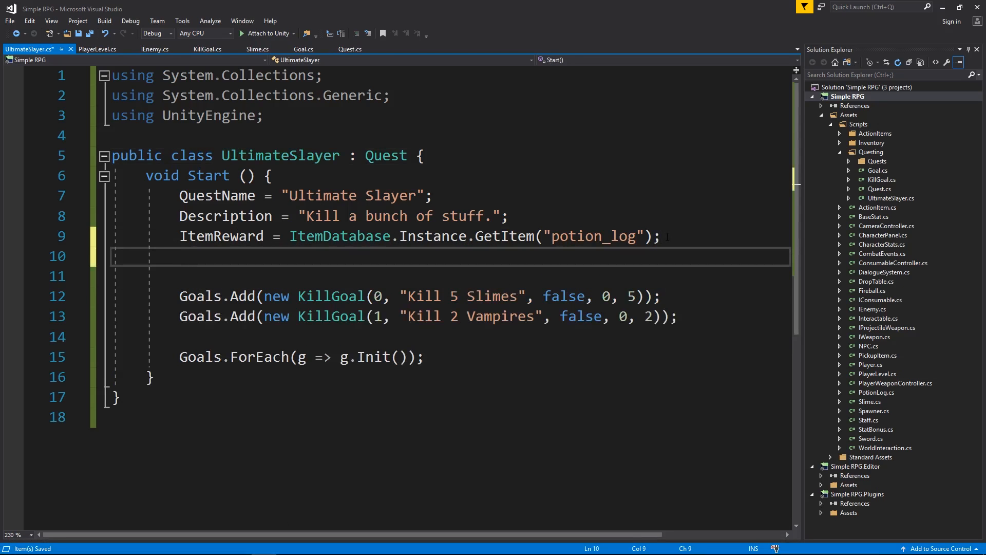
type("ExperienceReward = 10")
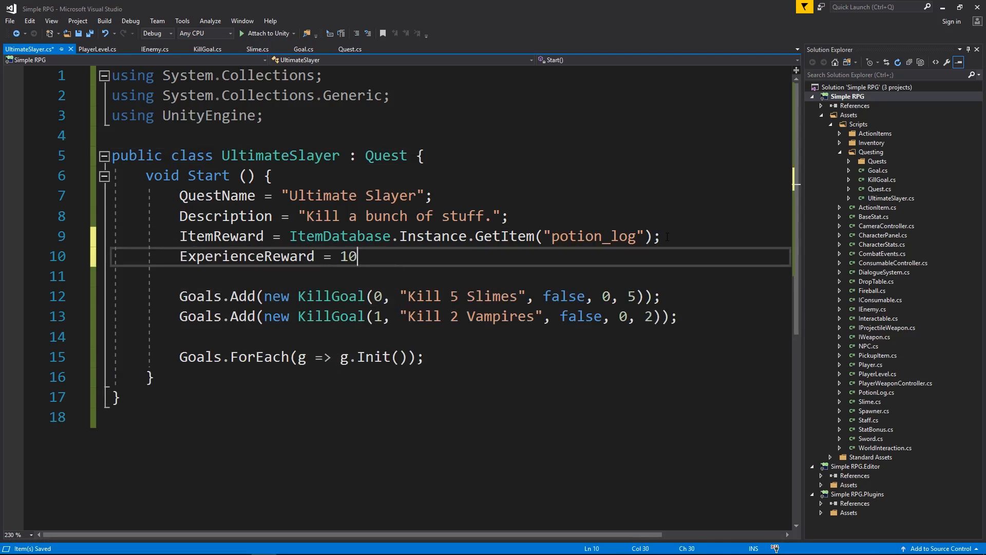
type("0;")
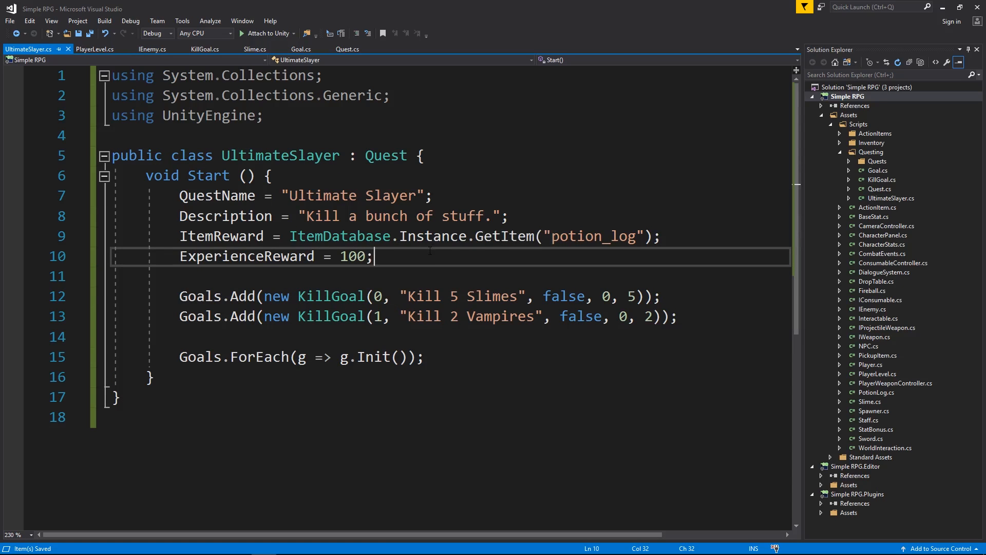
double_click(246, 256)
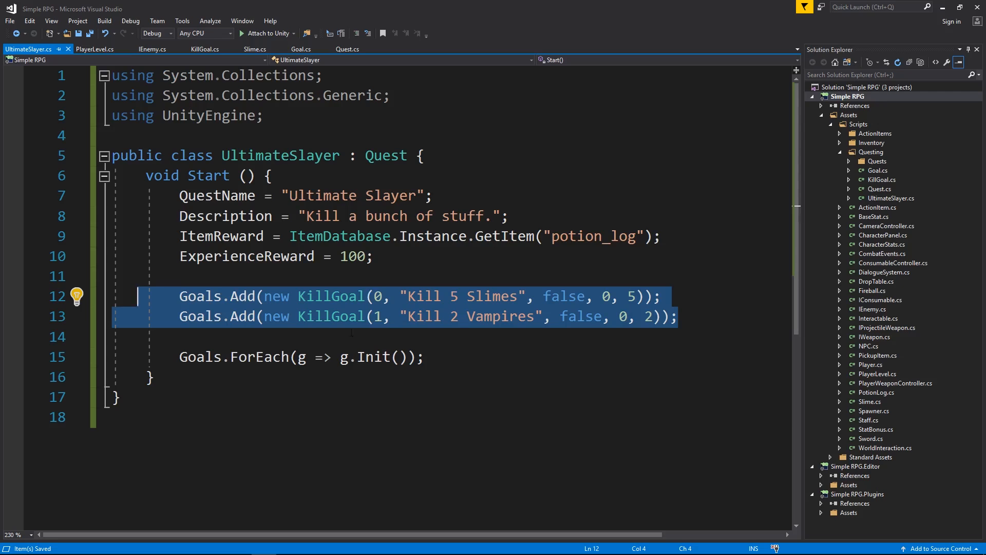
mouse_move(309, 296)
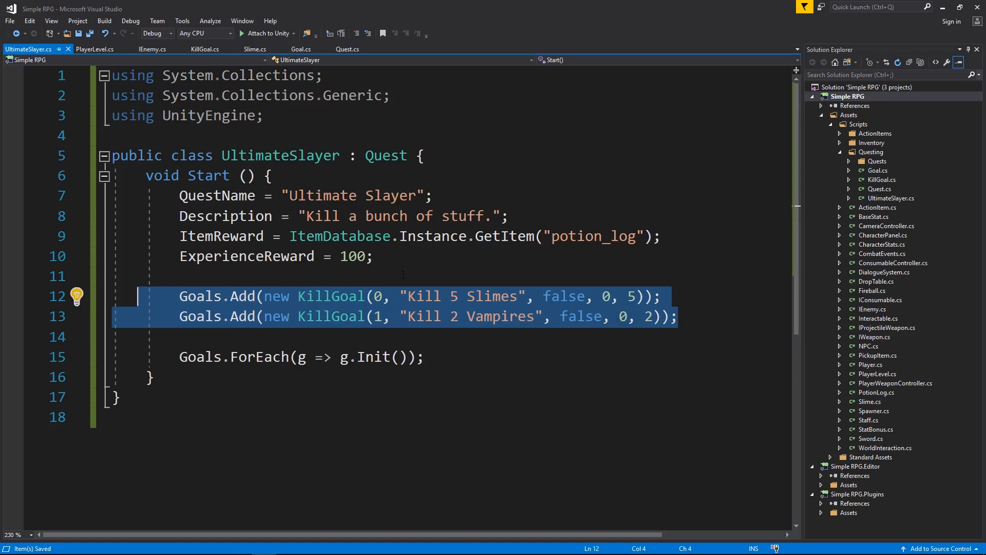
left_click(440, 357)
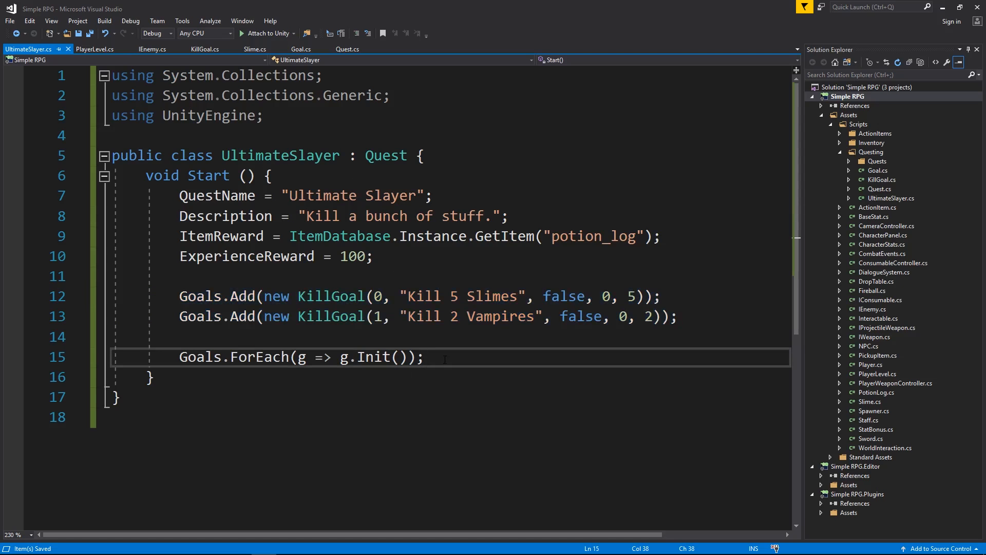